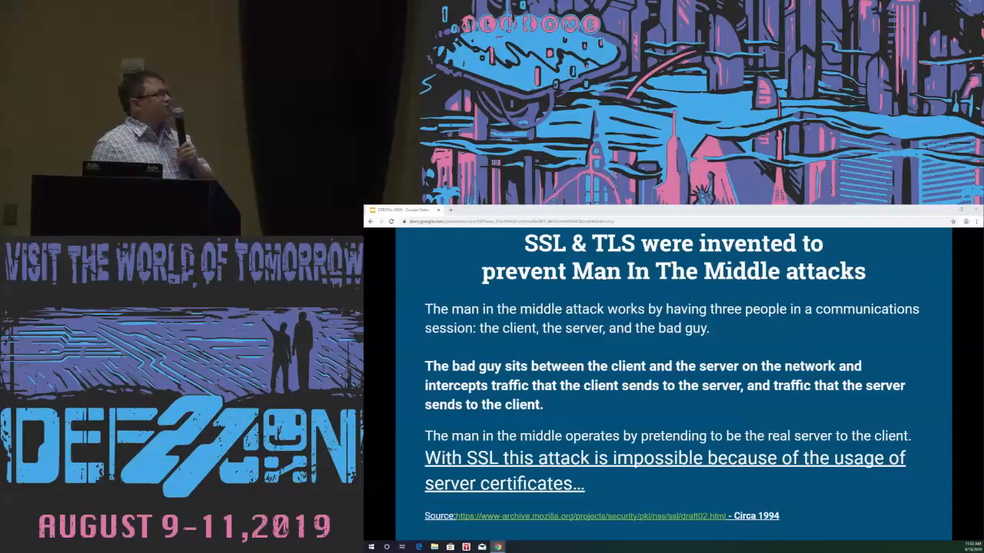
key("Right")
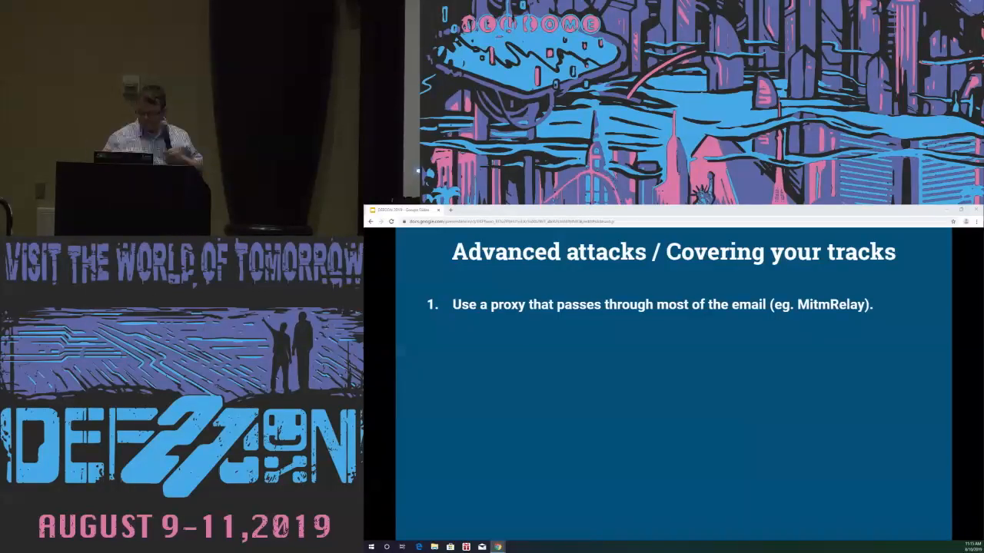
key("Right")
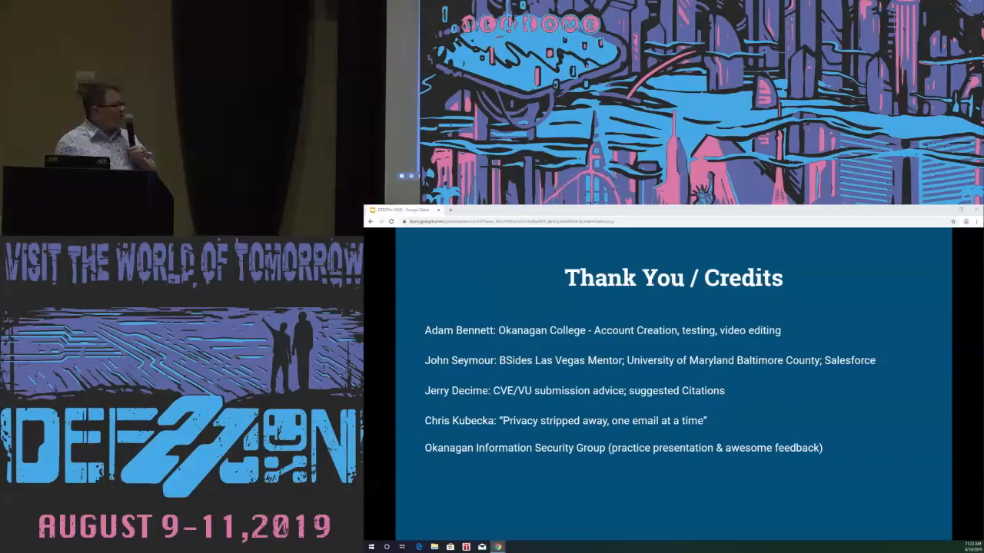
key("Right")
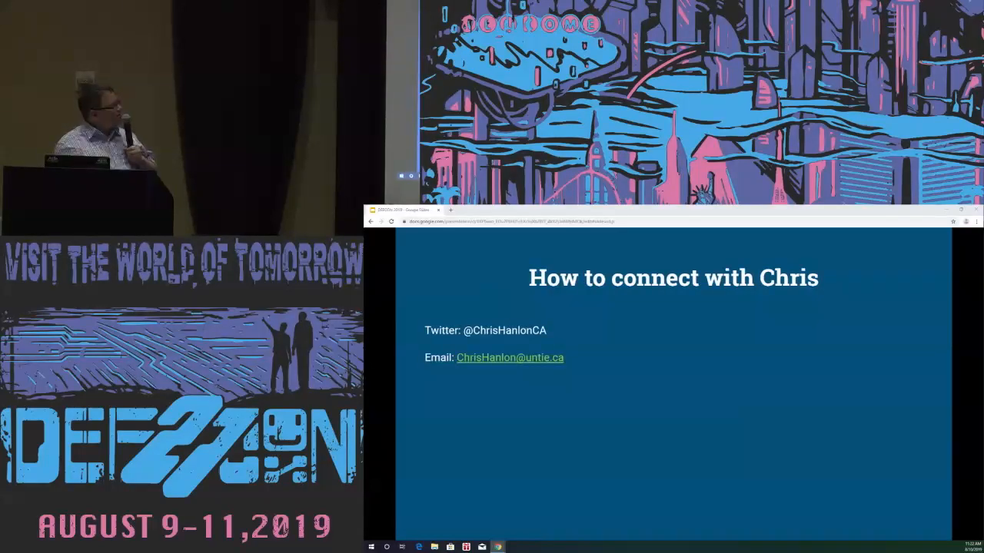